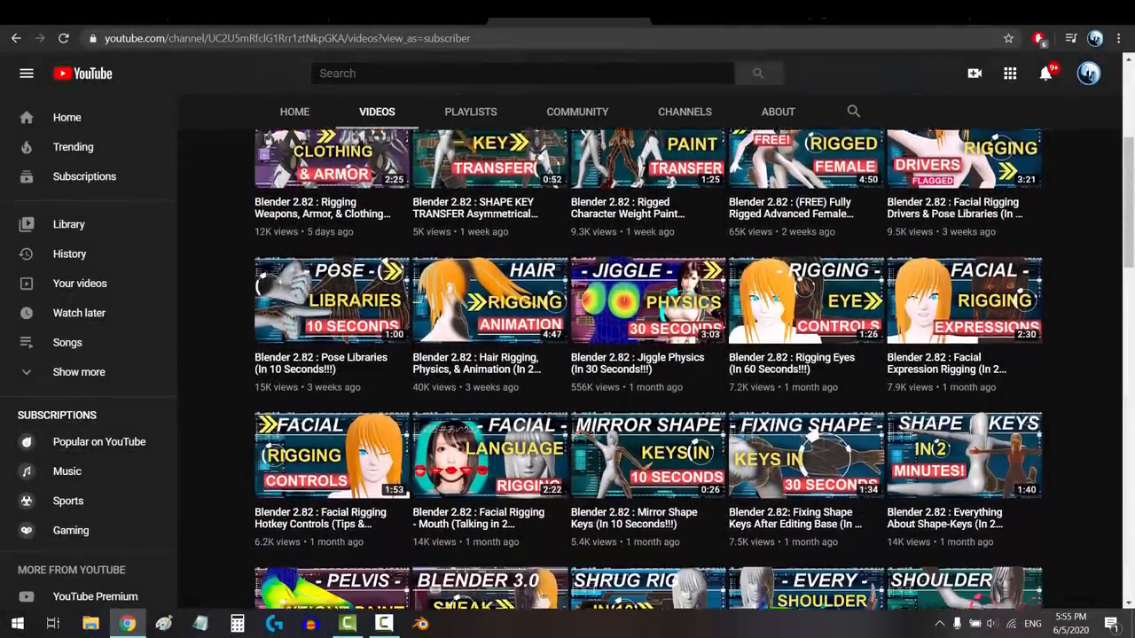
Step: Open the 'Blender 2.8 Animate Running In 2 Minutes!' video from the channel's Videos list
{"action": "scroll", "scroll_direction": "down", "scroll_amount": 3}
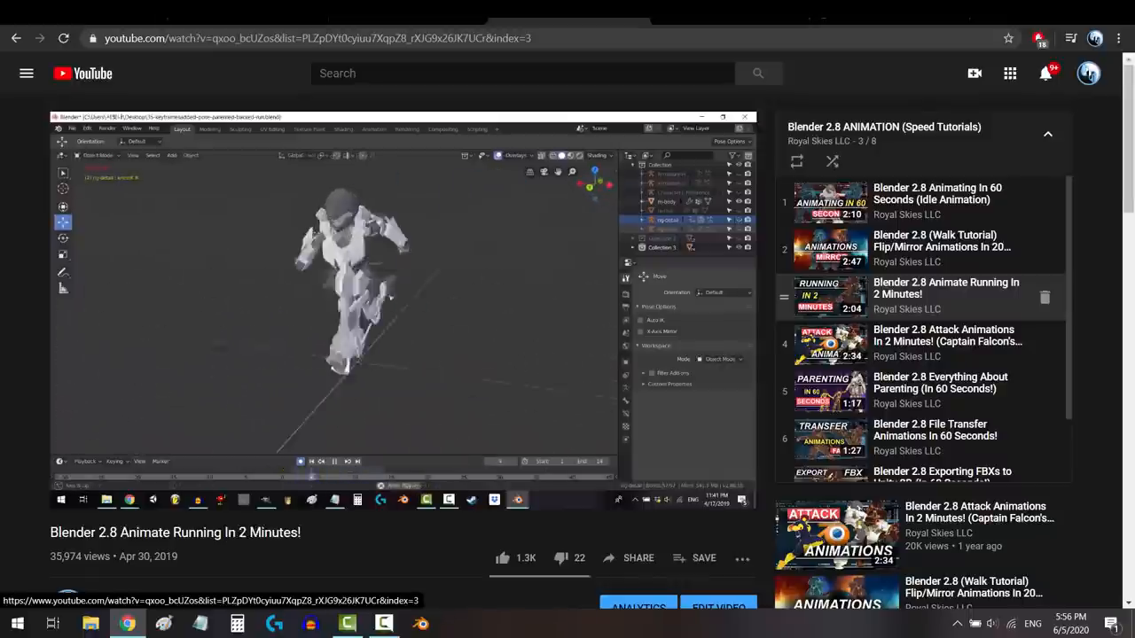
{"action": "left_click", "coordinate": [944, 335]}
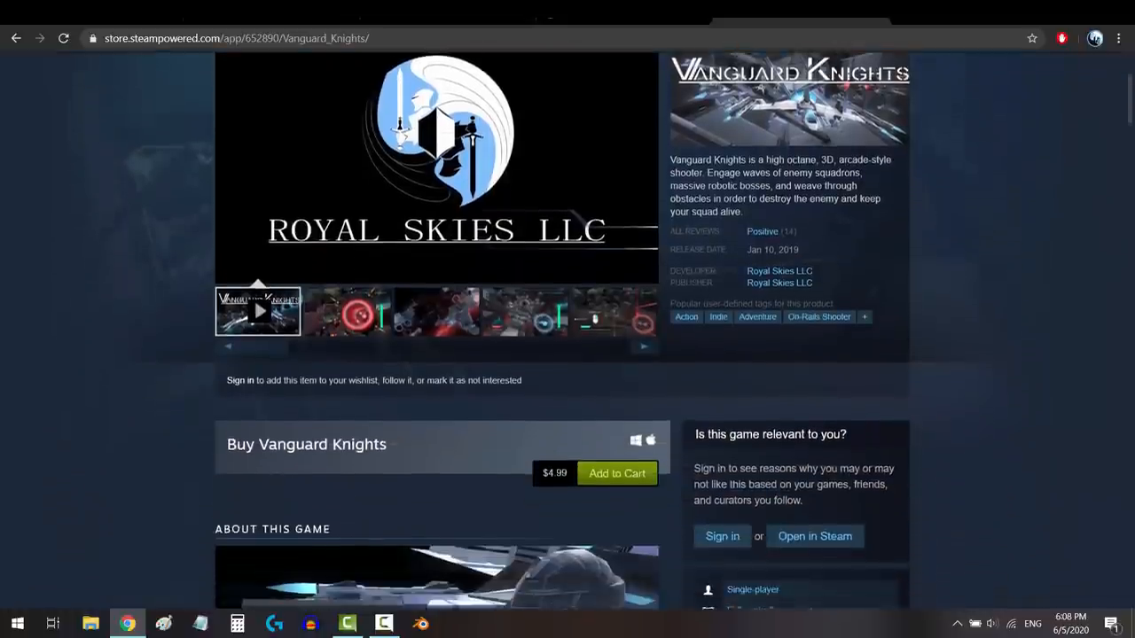
{"action": "scroll", "scroll_direction": "down", "scroll_amount": 3}
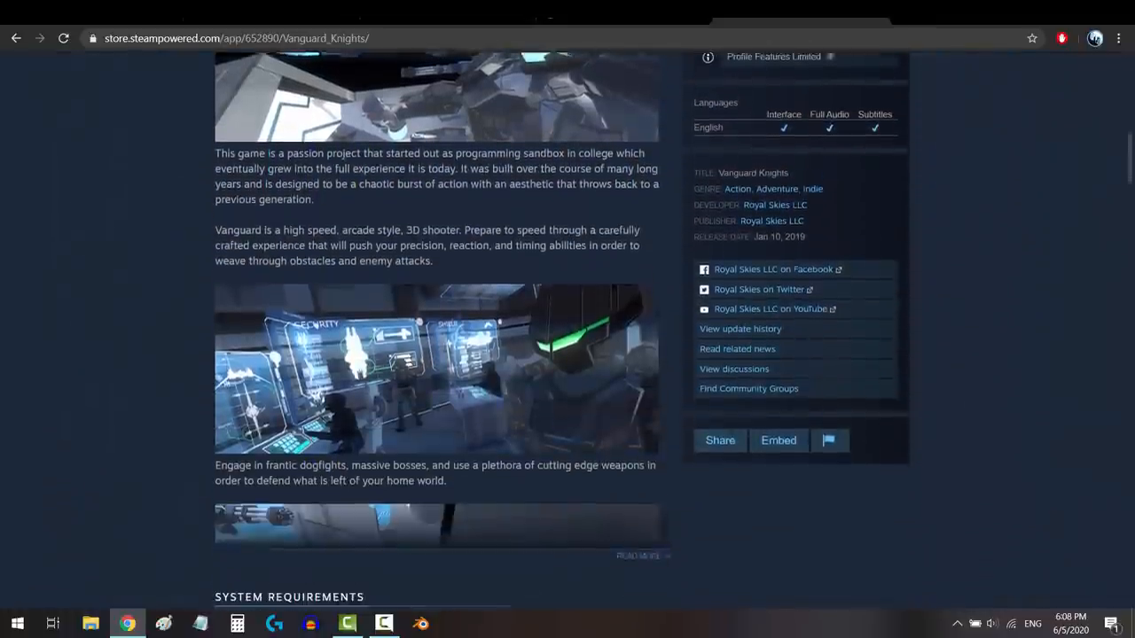
{"action": "scroll", "scroll_direction": "down", "scroll_amount": 3}
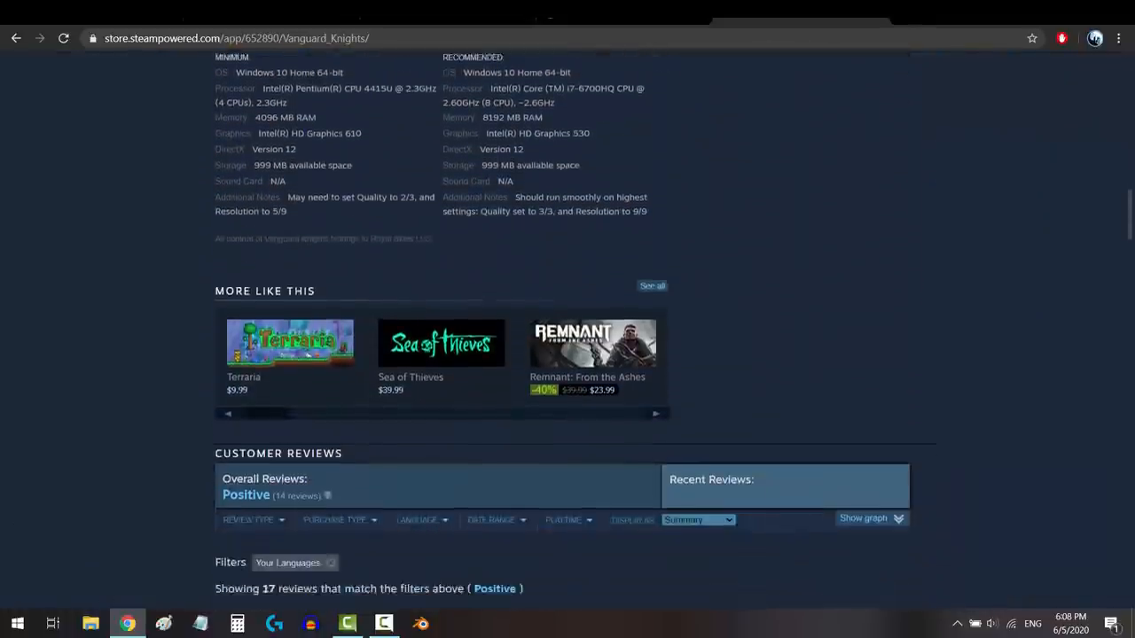
{"action": "scroll", "scroll_direction": "down", "scroll_amount": 3}
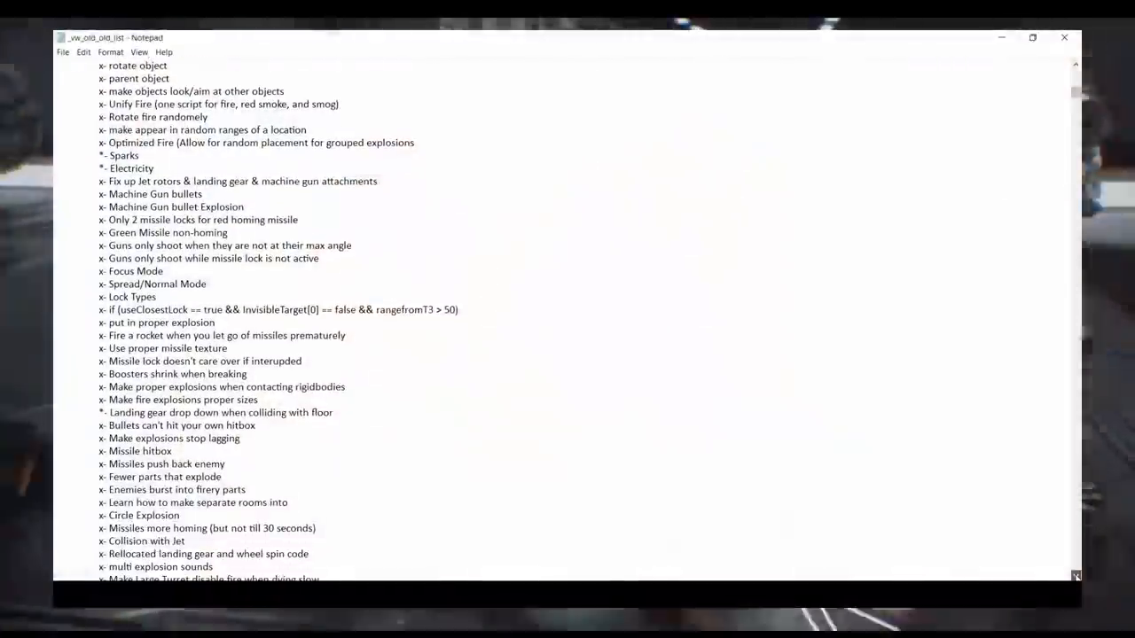
{"action": "scroll", "scroll_direction": "down", "scroll_amount": 3}
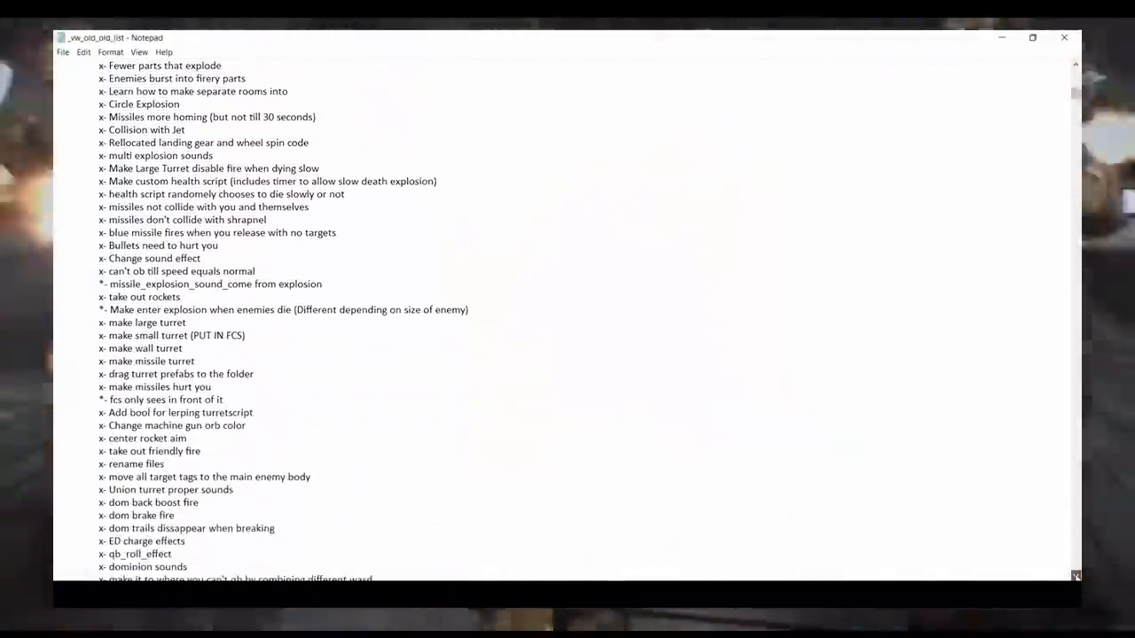
{"action": "scroll", "scroll_direction": "down", "scroll_amount": 3}
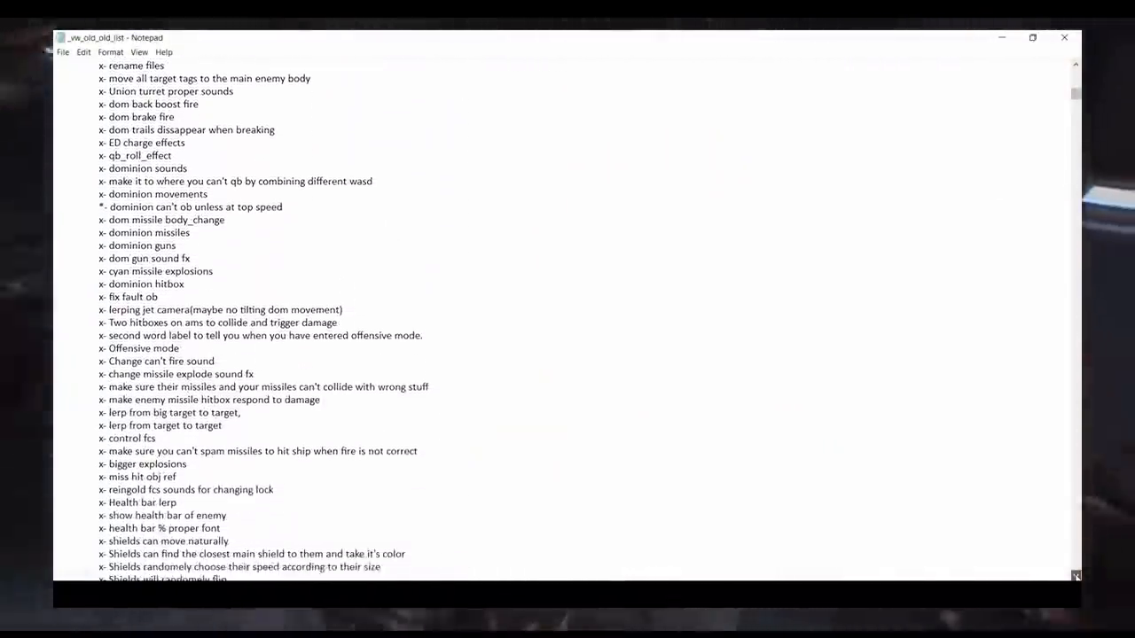
{"action": "scroll", "scroll_direction": "down", "scroll_amount": 3}
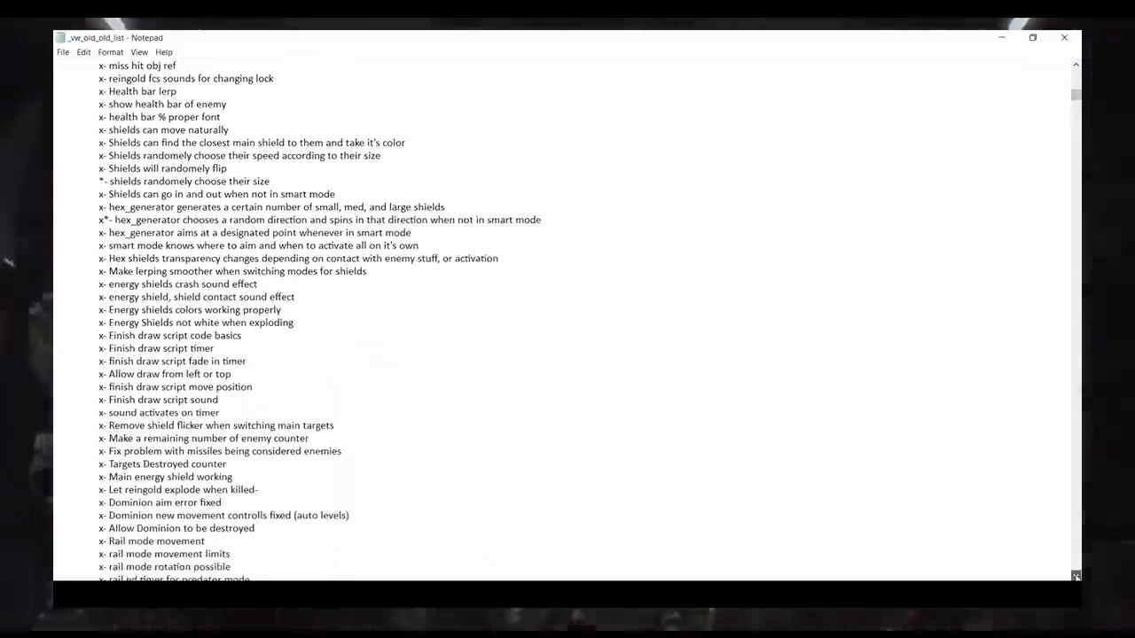
{"action": "scroll", "scroll_direction": "down", "scroll_amount": 3}
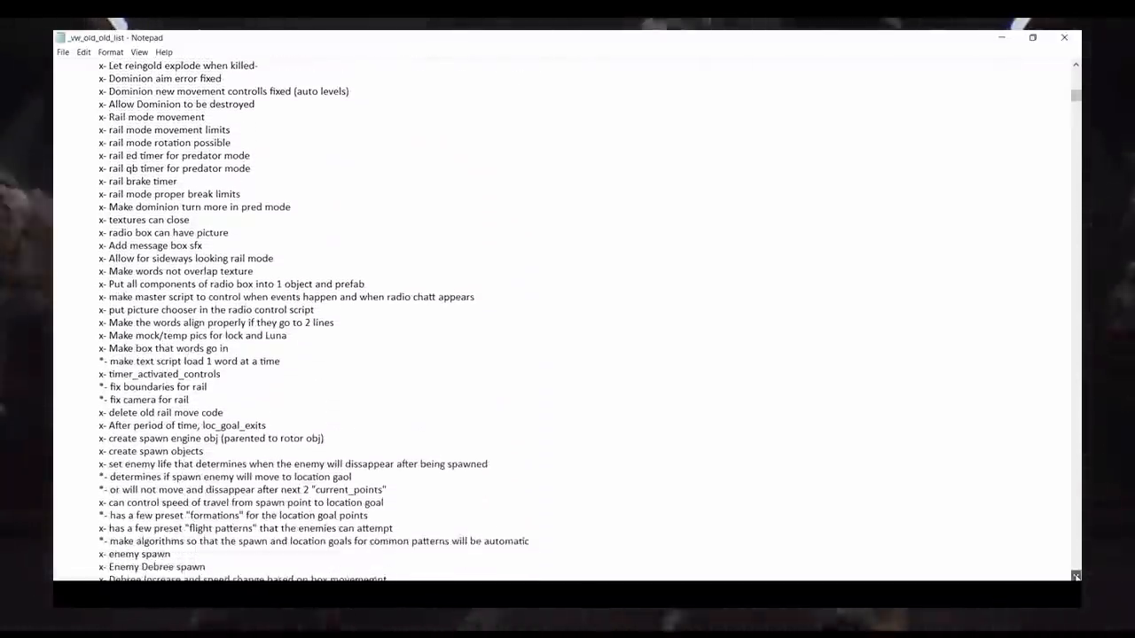
{"action": "scroll", "scroll_direction": "down", "scroll_amount": 3}
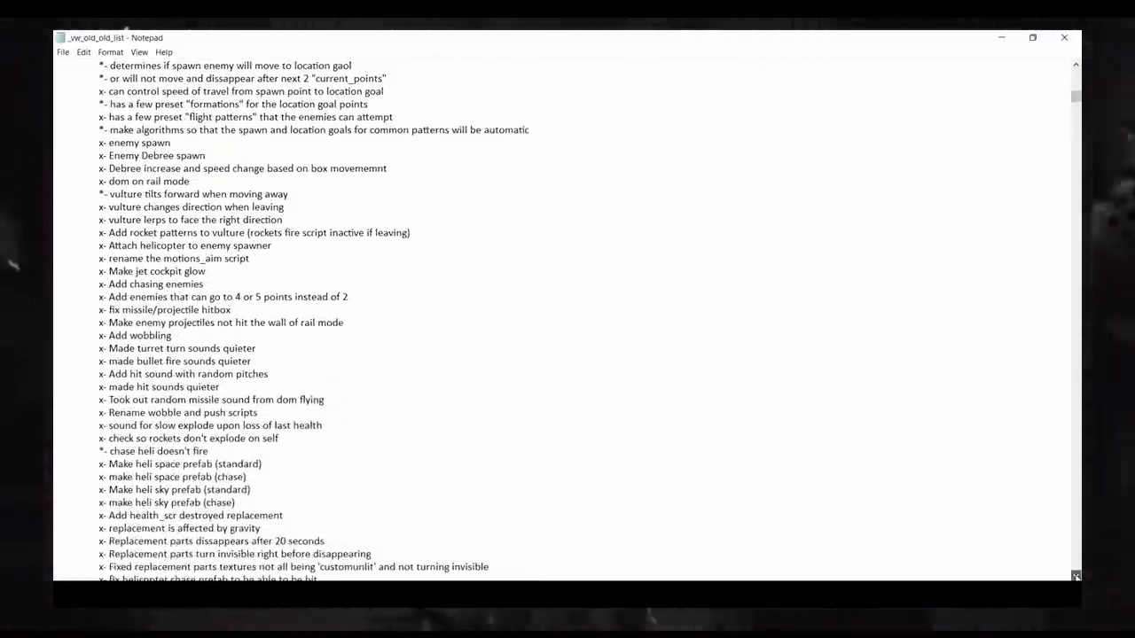
{"action": "scroll", "scroll_direction": "down", "scroll_amount": 3}
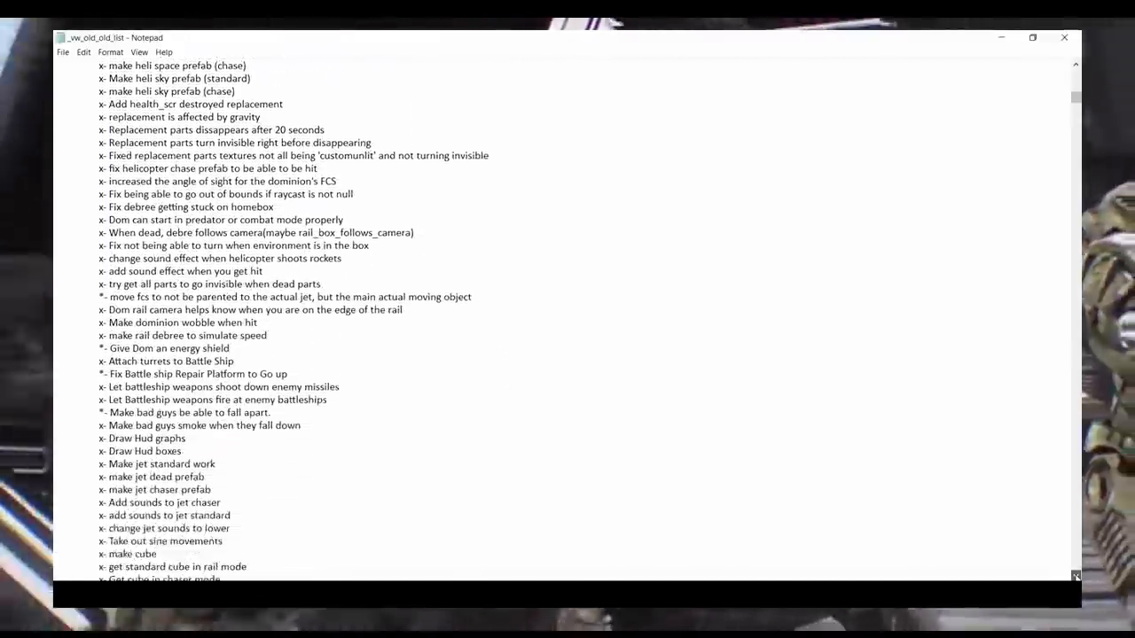
{"action": "scroll", "scroll_direction": "down", "scroll_amount": 3}
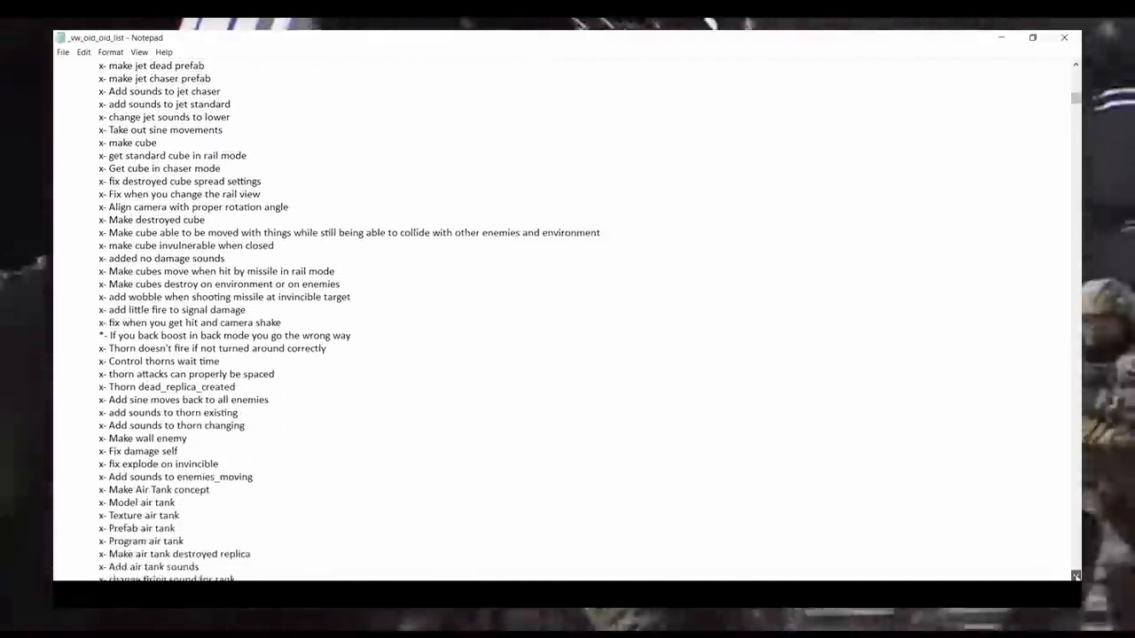
{"action": "scroll", "scroll_direction": "down", "scroll_amount": 3}
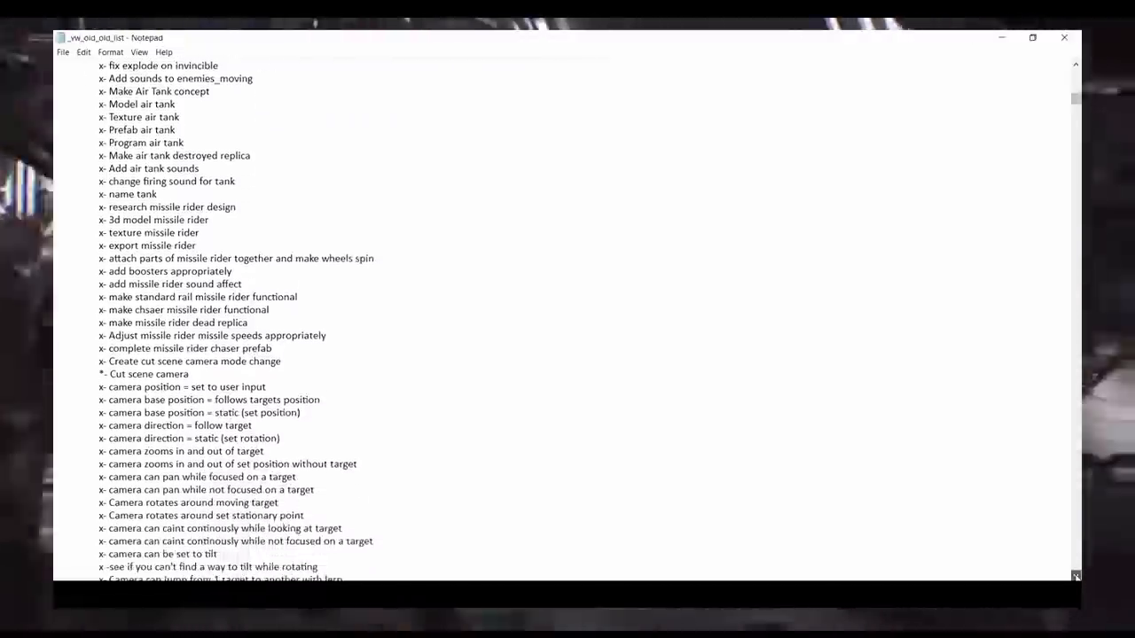
{"action": "scroll", "scroll_direction": "down", "scroll_amount": 3}
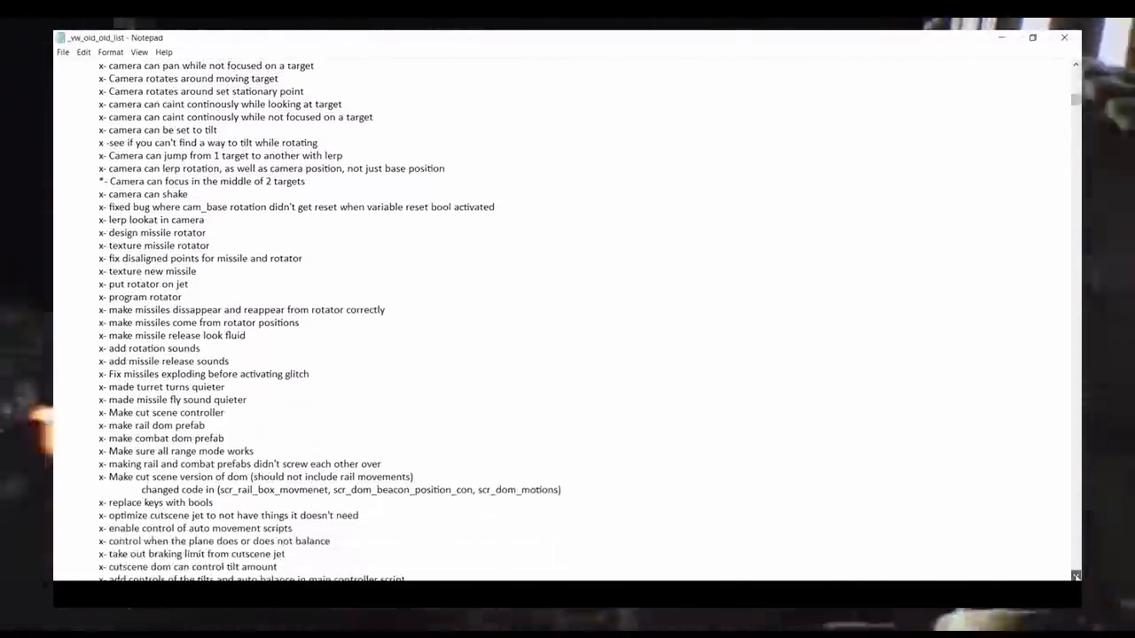
{"action": "scroll", "scroll_direction": "down", "scroll_amount": 3}
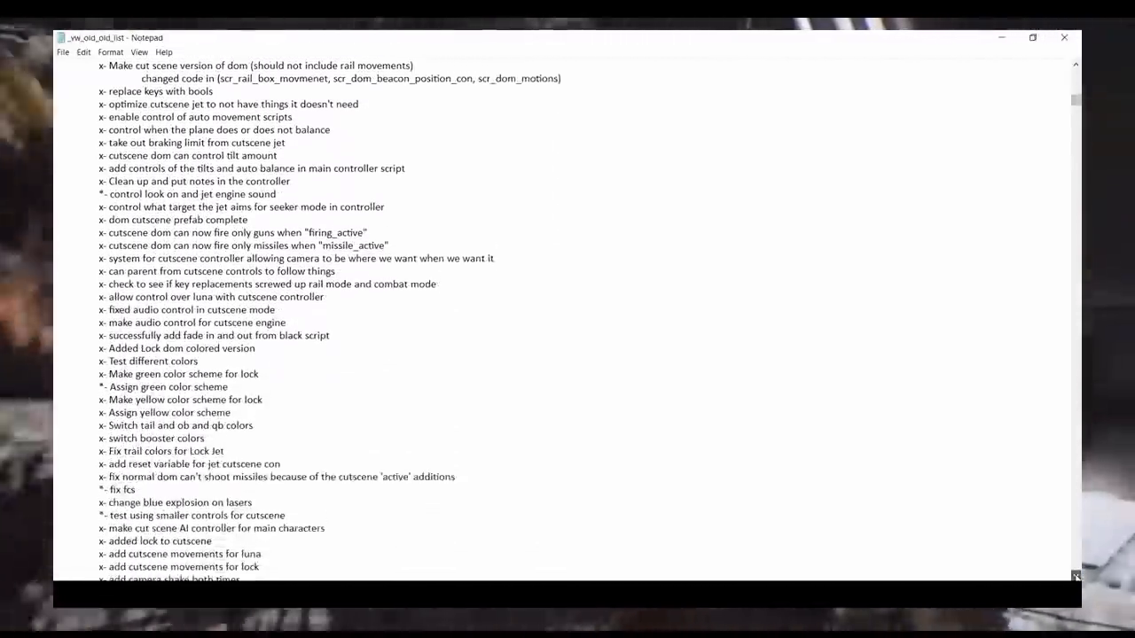
{"action": "scroll", "scroll_direction": "down", "scroll_amount": 3}
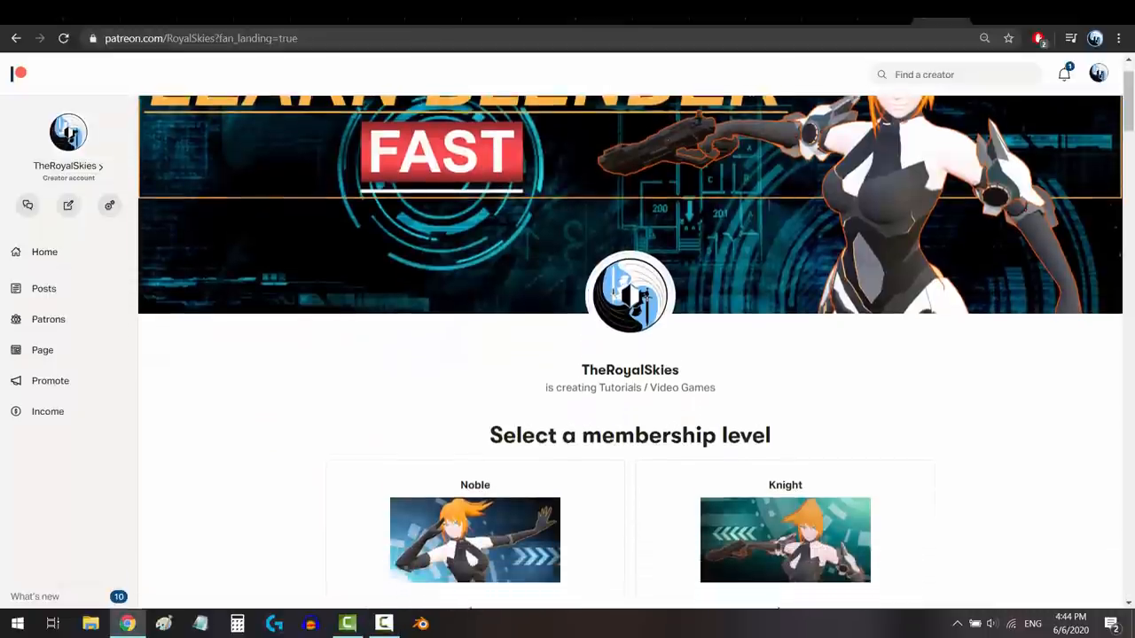
{"action": "scroll", "scroll_direction": "down", "scroll_amount": 3}
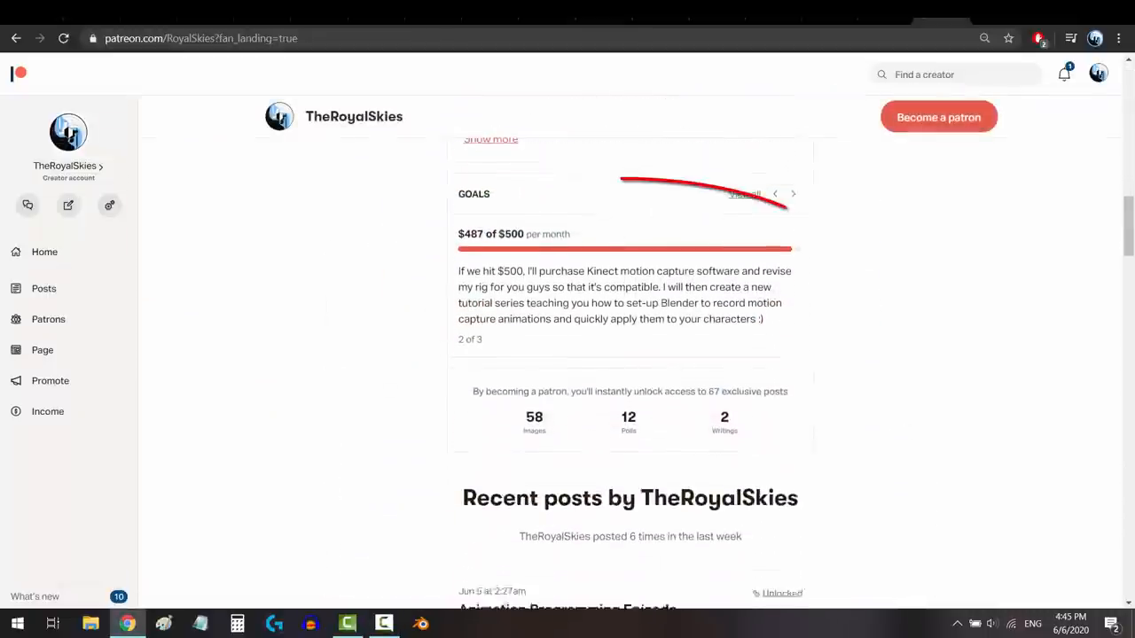
{"action": "left_click", "coordinate": [567, 606]}
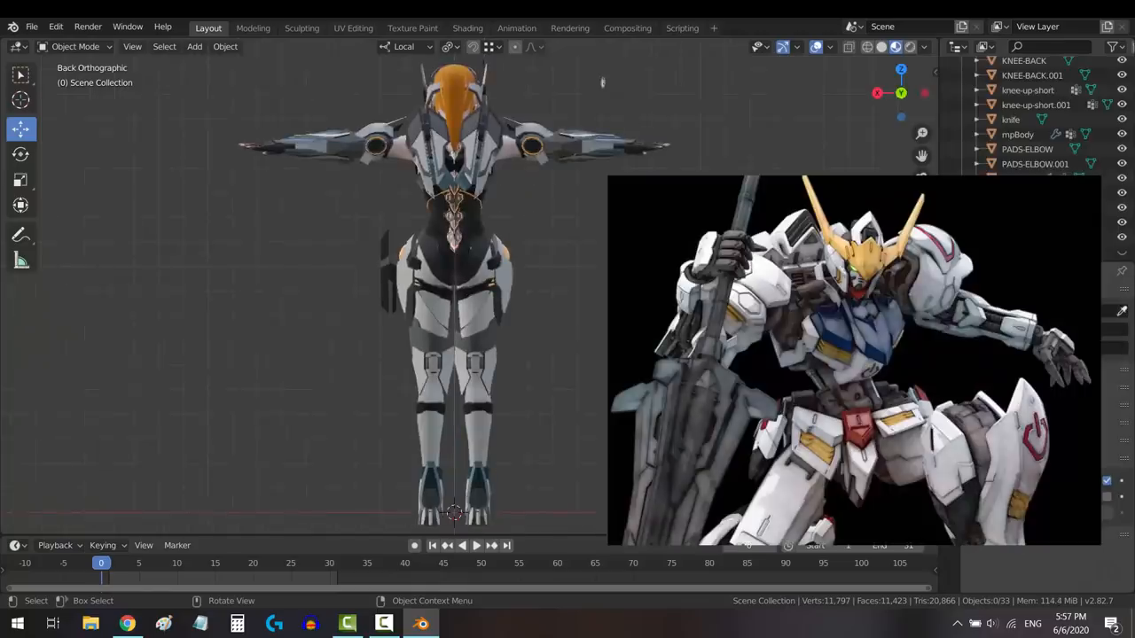
{"action": "left_click", "coordinate": [128, 624]}
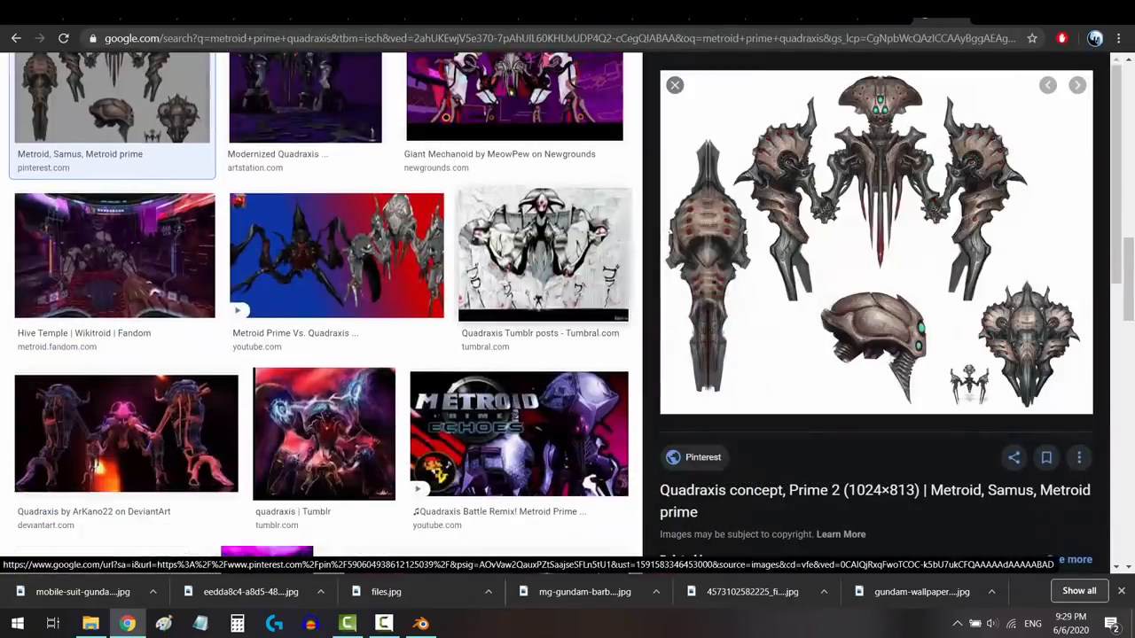
Step: Open the large preview of the 'Quadraxis concept, Prime 2' image result
{"action": "left_click", "coordinate": [421, 624]}
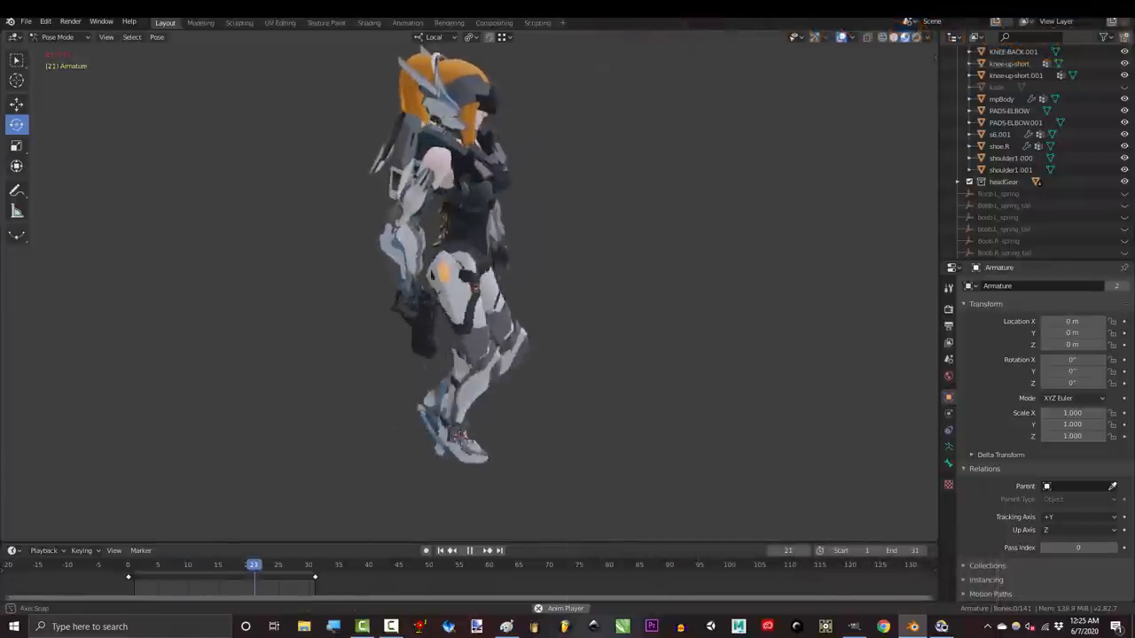
{"action": "left_click", "coordinate": [163, 564]}
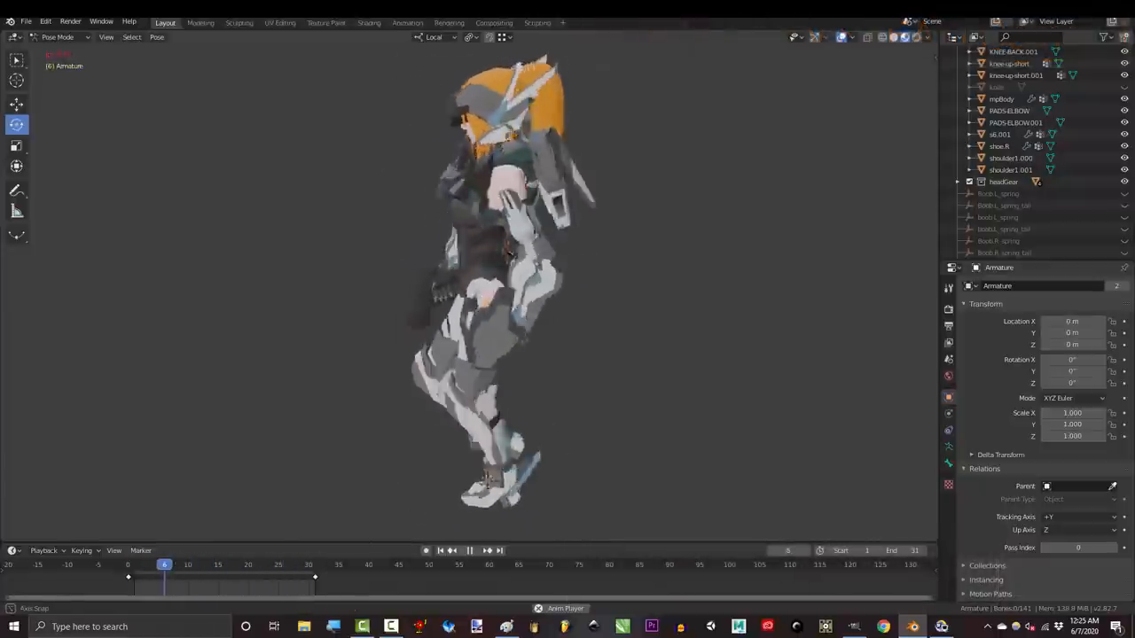